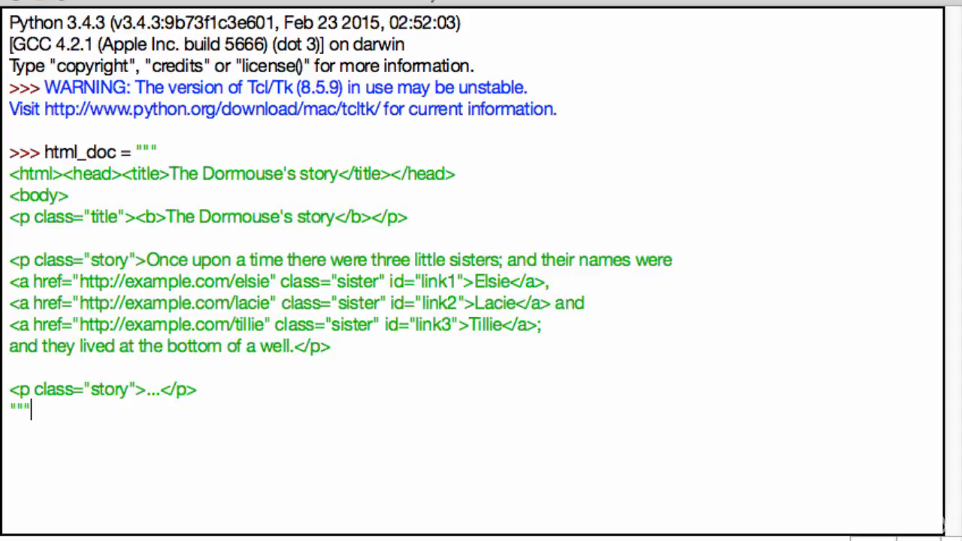
- Finish the html_doc string and import BeautifulSoup from bs4
key(enter)
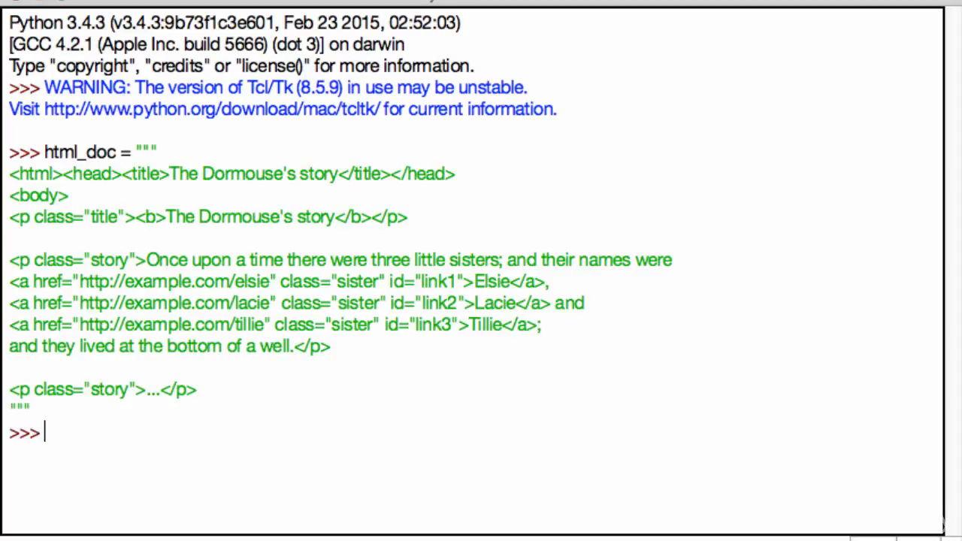
text(import bs4)
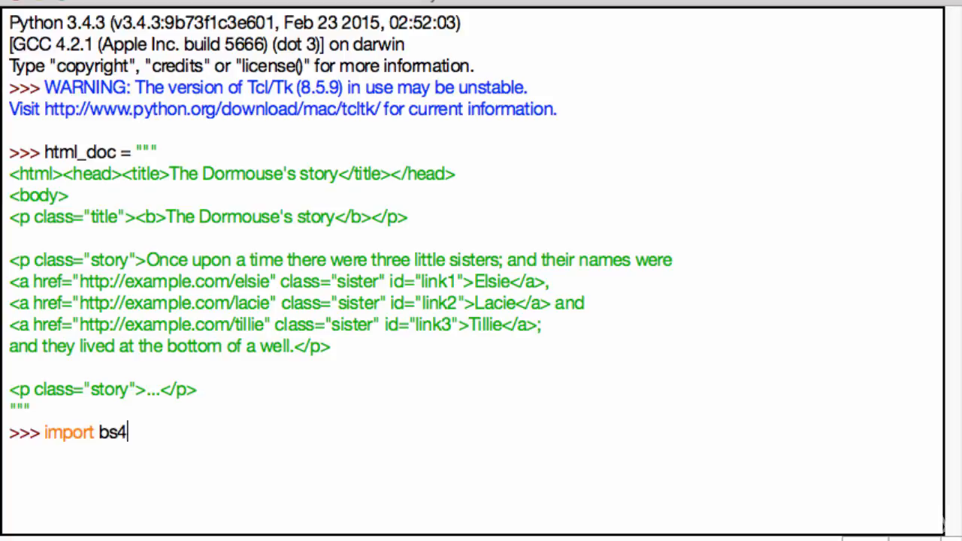
text(f)
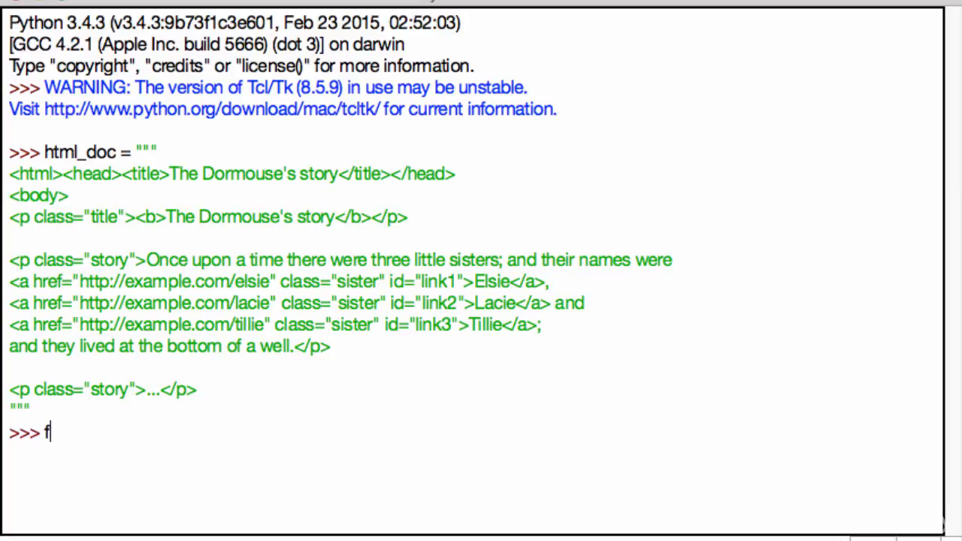
text(rom bs4 in)
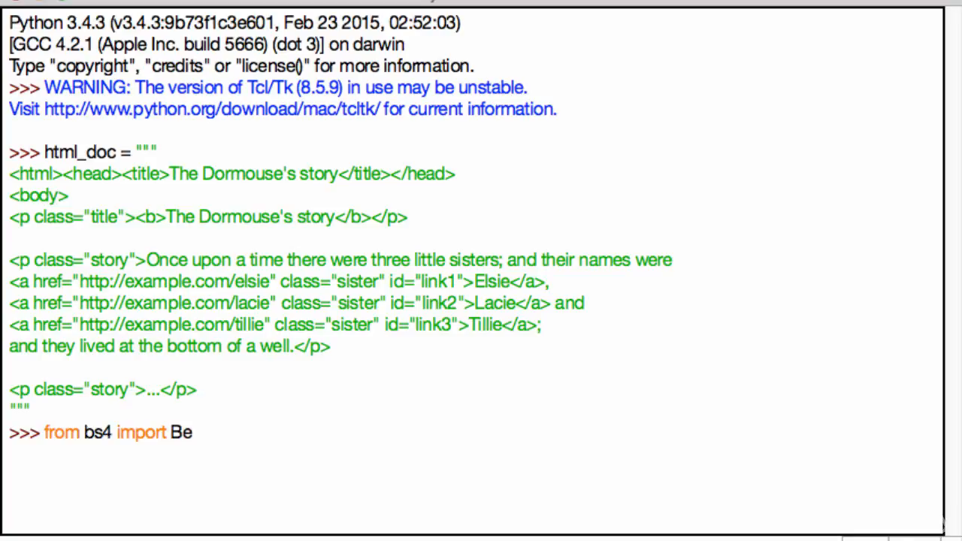
text(aut)
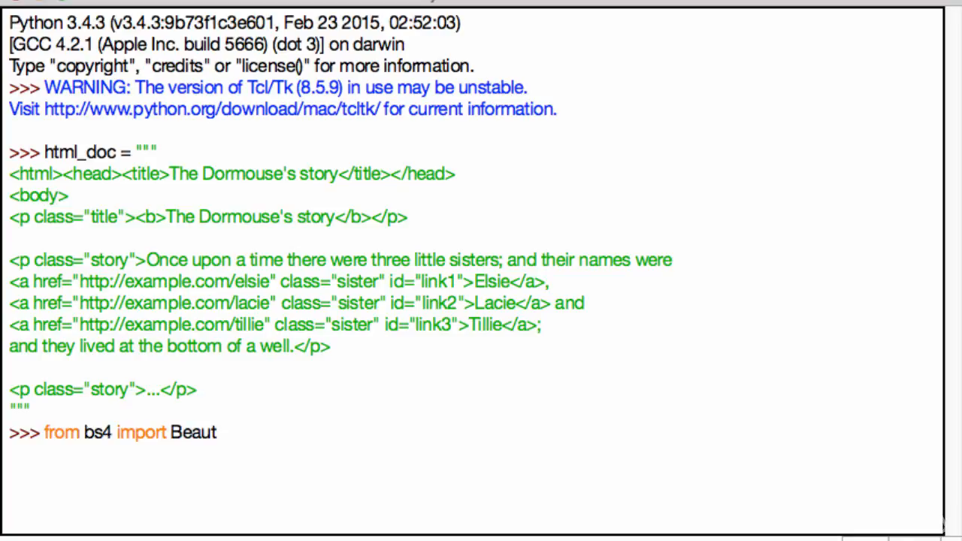
text(ifulSoup)
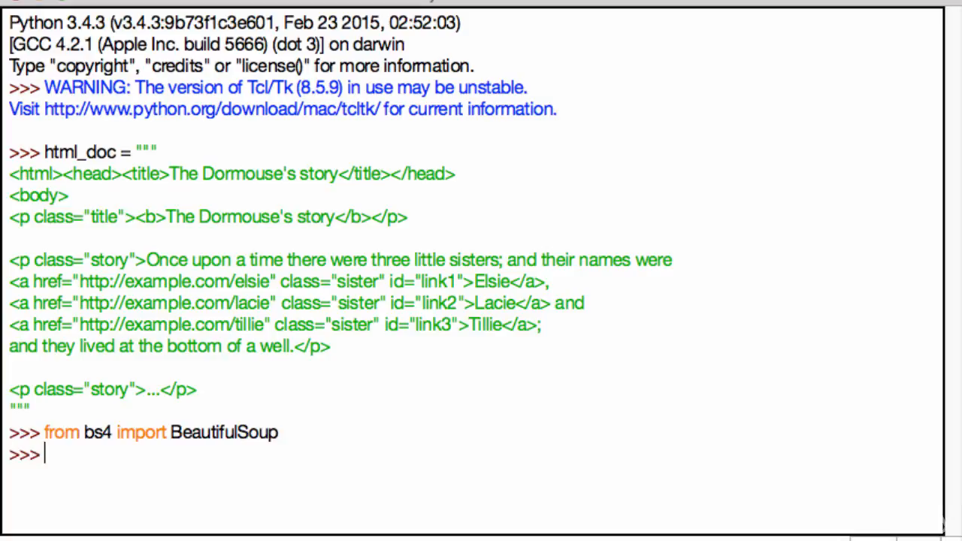
- Begin the assignment soup = BeautifulSoup(html_doc, "")
text(soup)
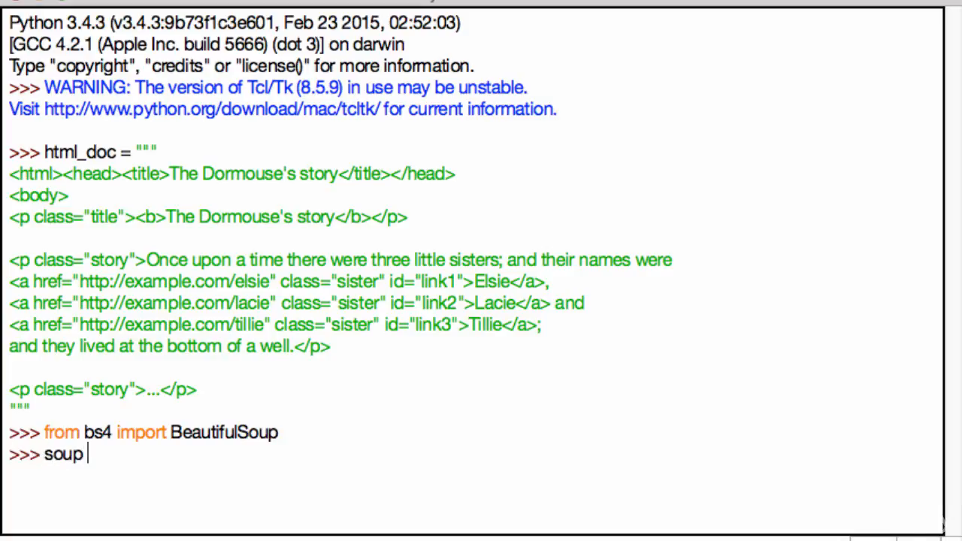
text(= Beaut)
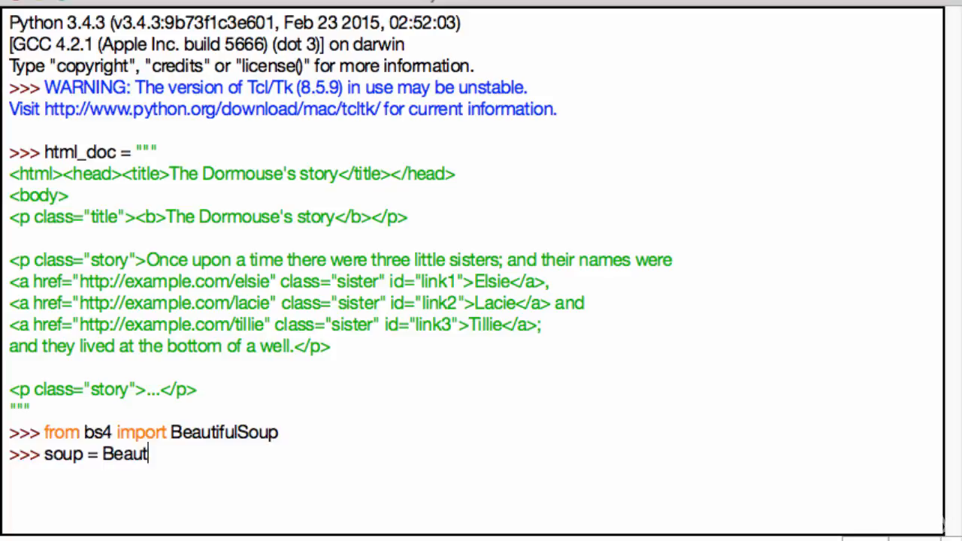
text(ifulSoup)
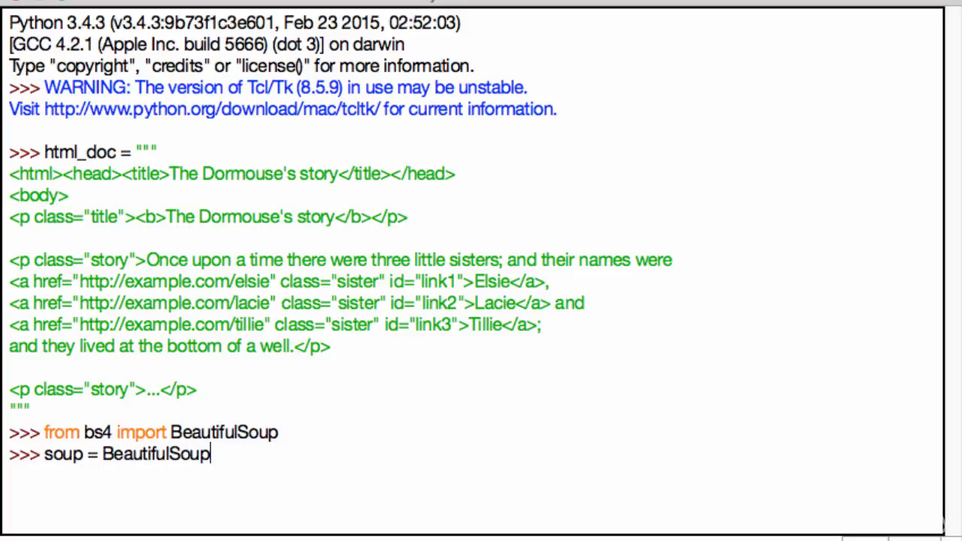
text((""))
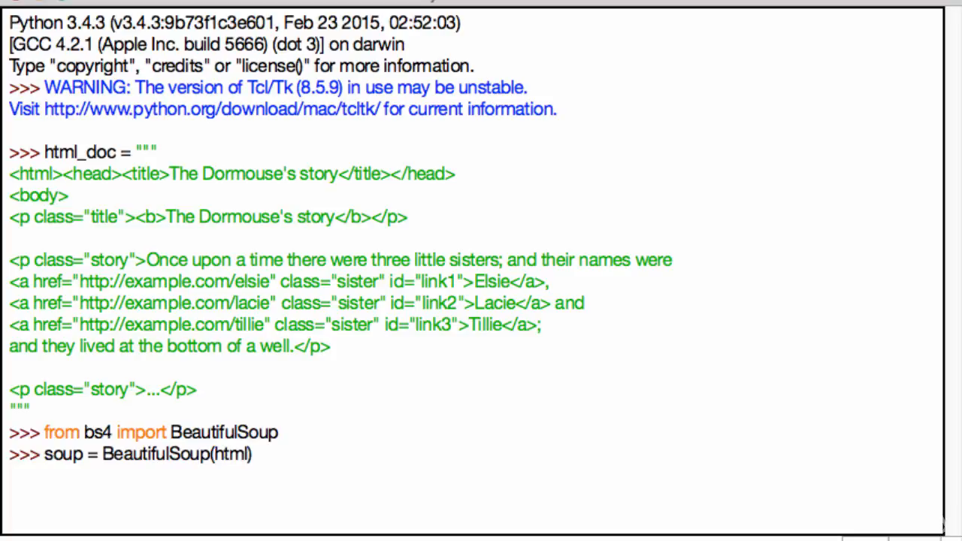
text(_doc, "")
text(soup)
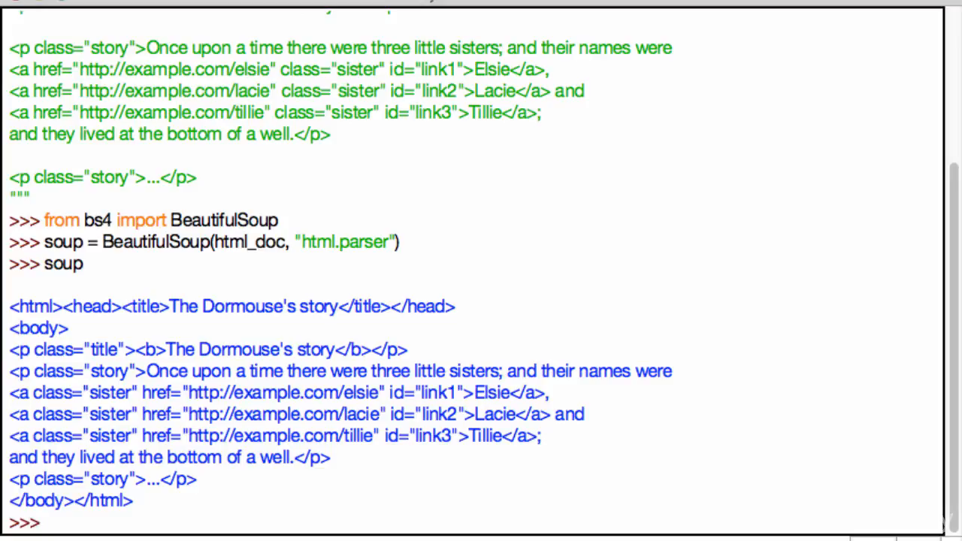
- Start typing the head_tag statement below the printed soup document
text(head_t)
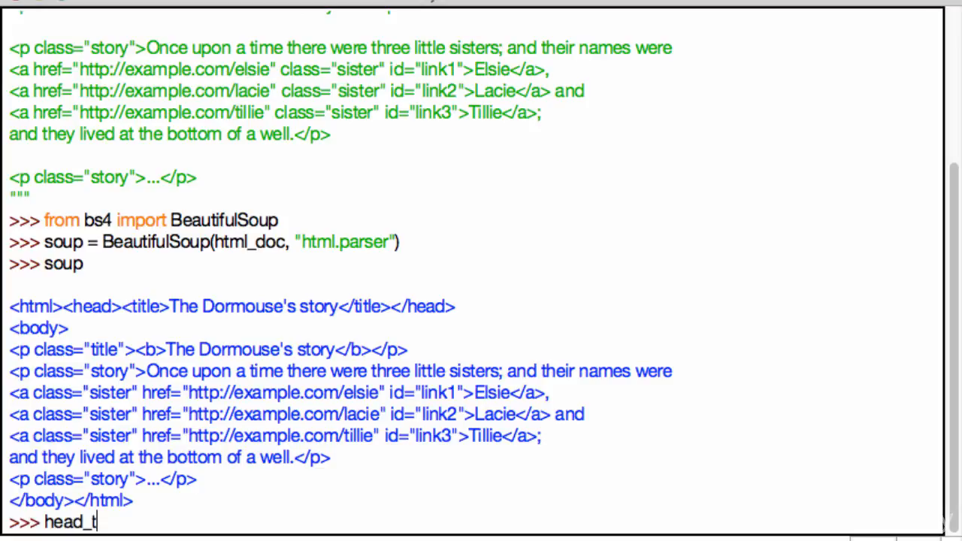
- Set head_tag = soup.head, then display head_tag and head_tag.contents
text(ag = soup.)
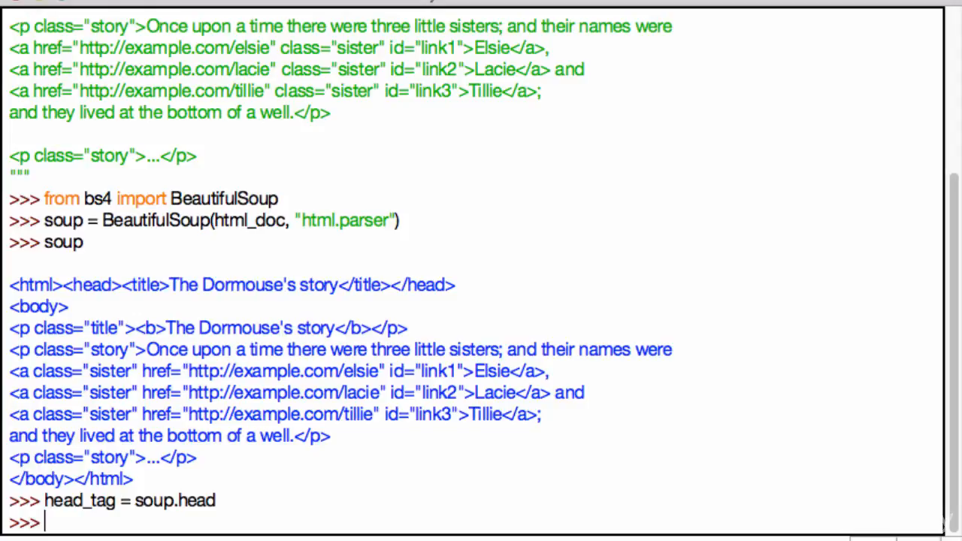
text(head_tag)
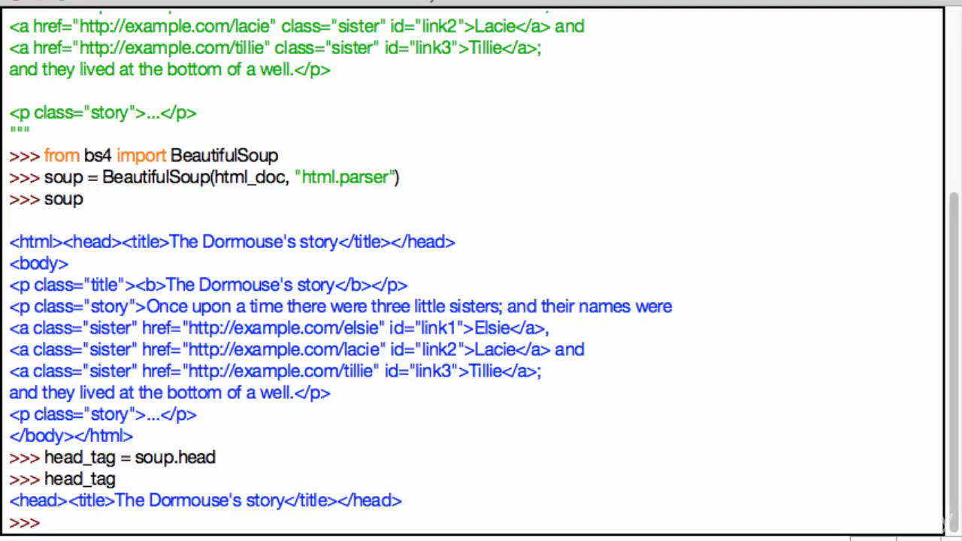
text(head_tag.contents)
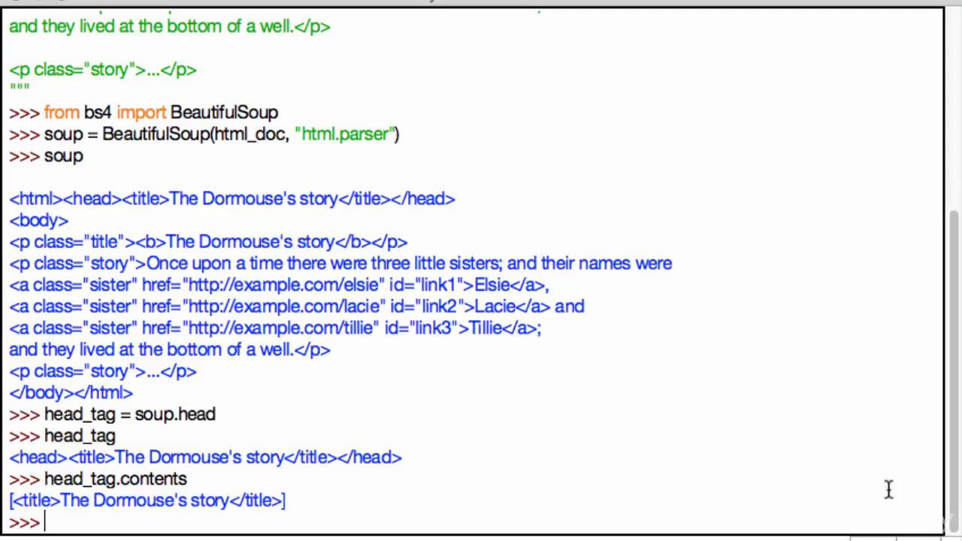
triple_click(203, 457)
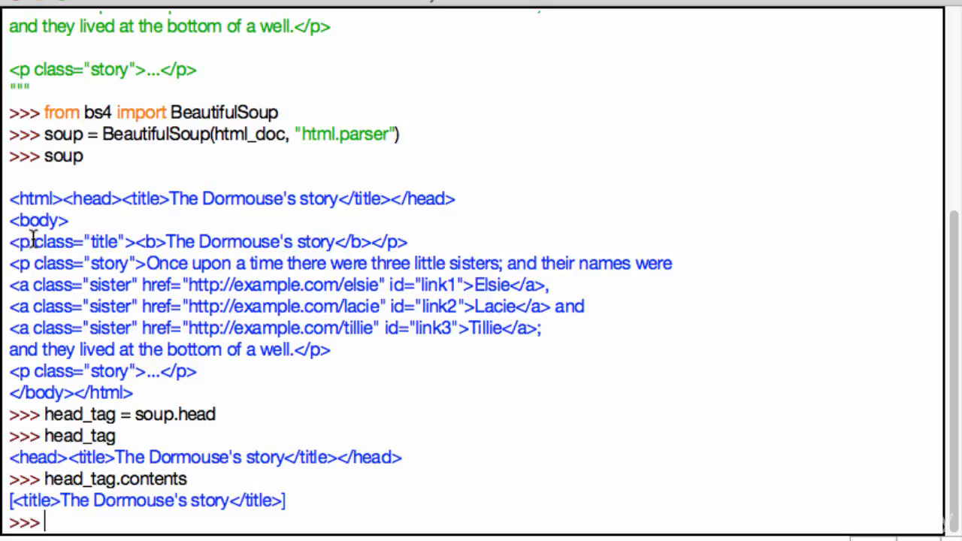
triple_click(207, 242)
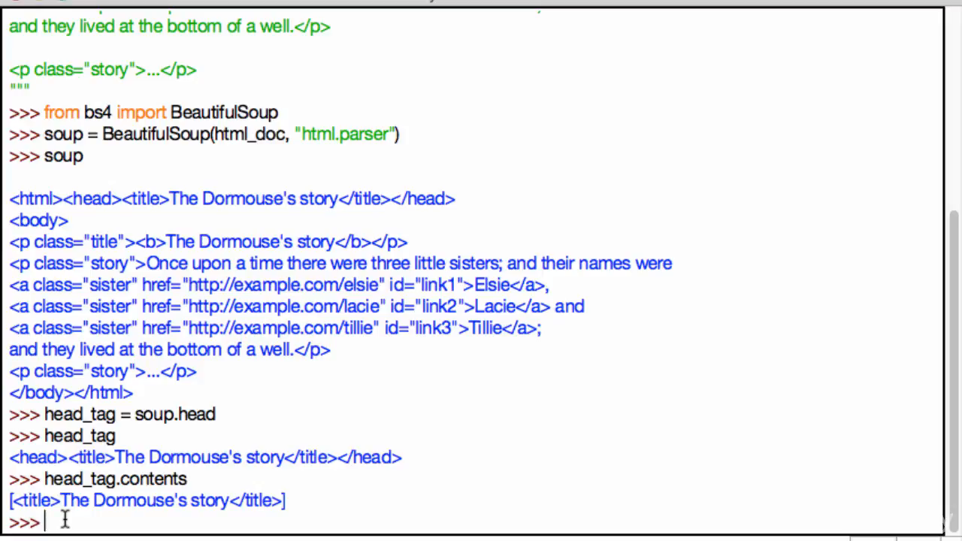
- Set body_tag = soup.body and print each item in body_tag.children
text(body_tag)
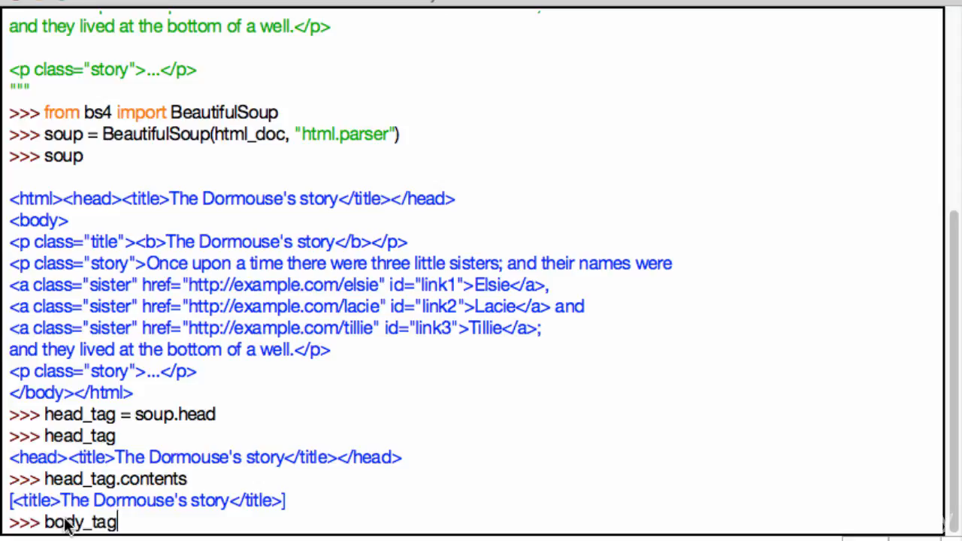
text(= soup.body)
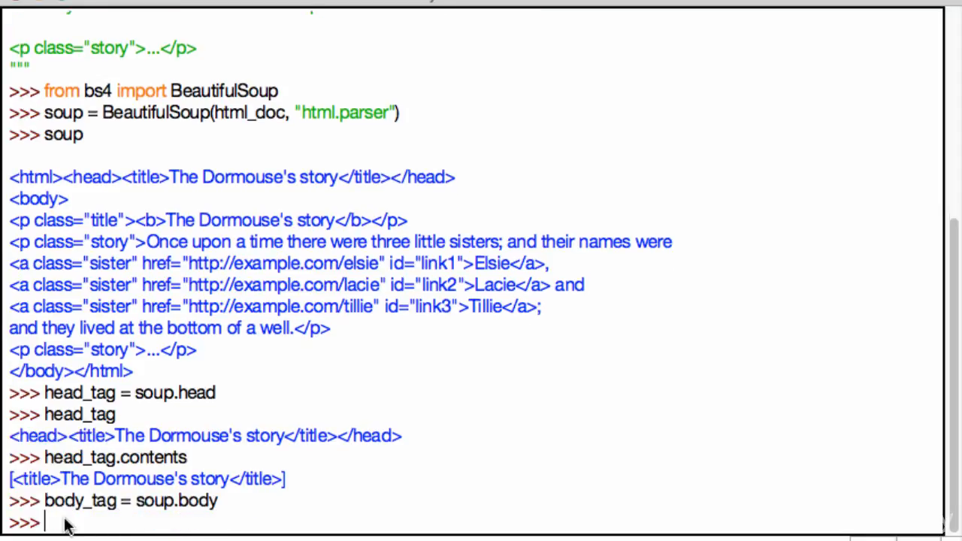
text(for i in b)
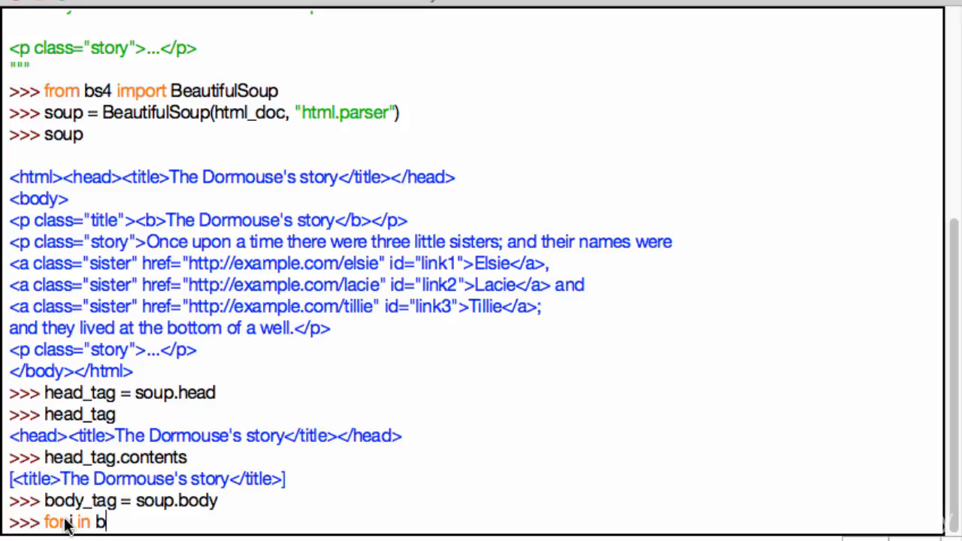
text(ody_tag)
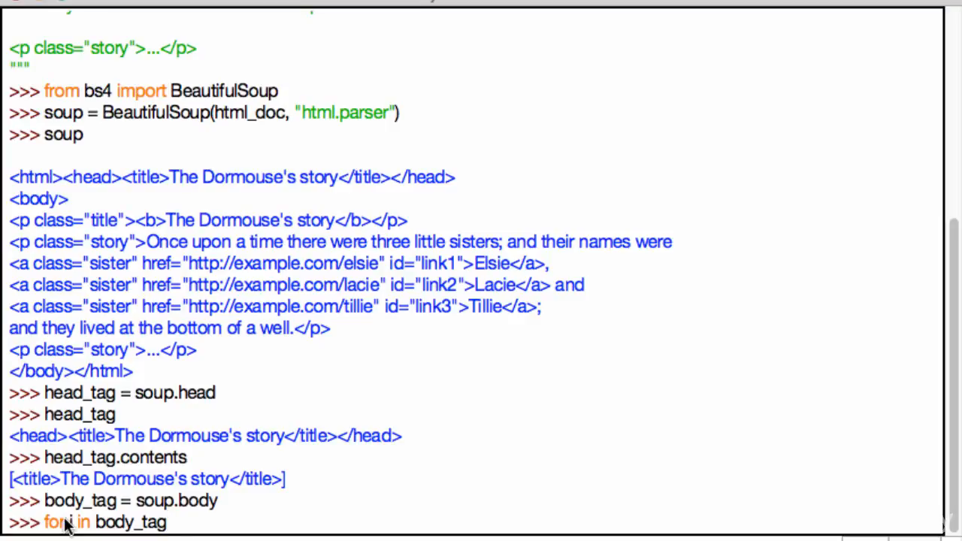
text(.children:)
text(prtin)
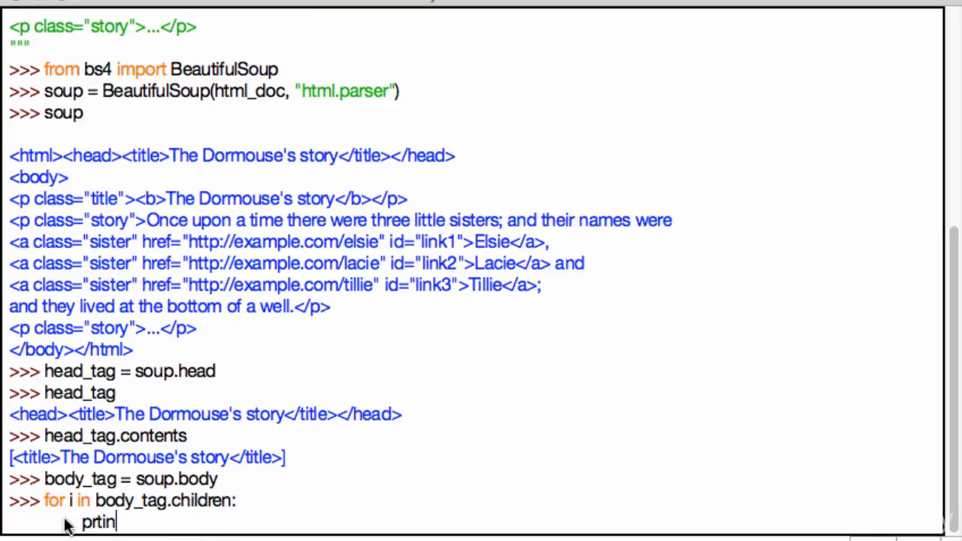
text(print())
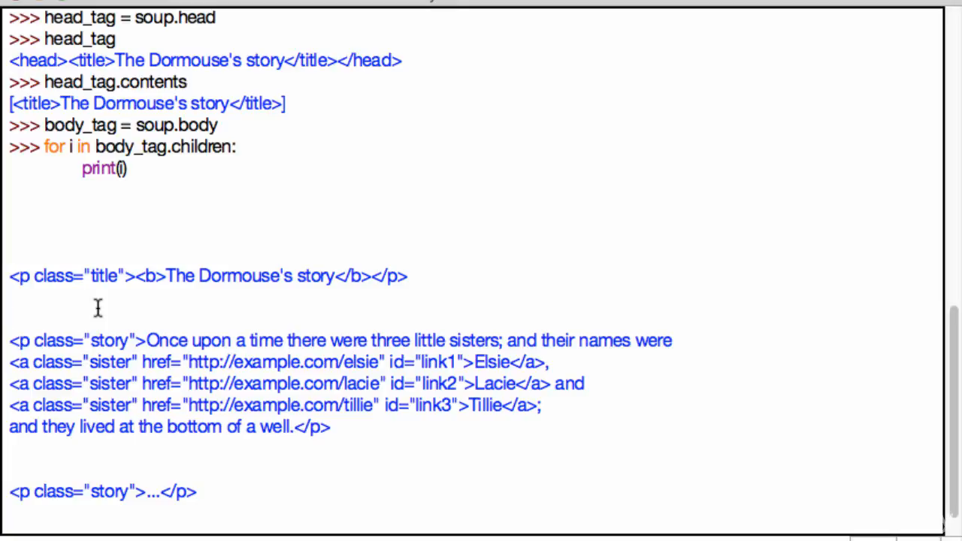
- Review the printed children output, highlighting 'Elsie' in the first link, then clear the highlight
click(9, 316)
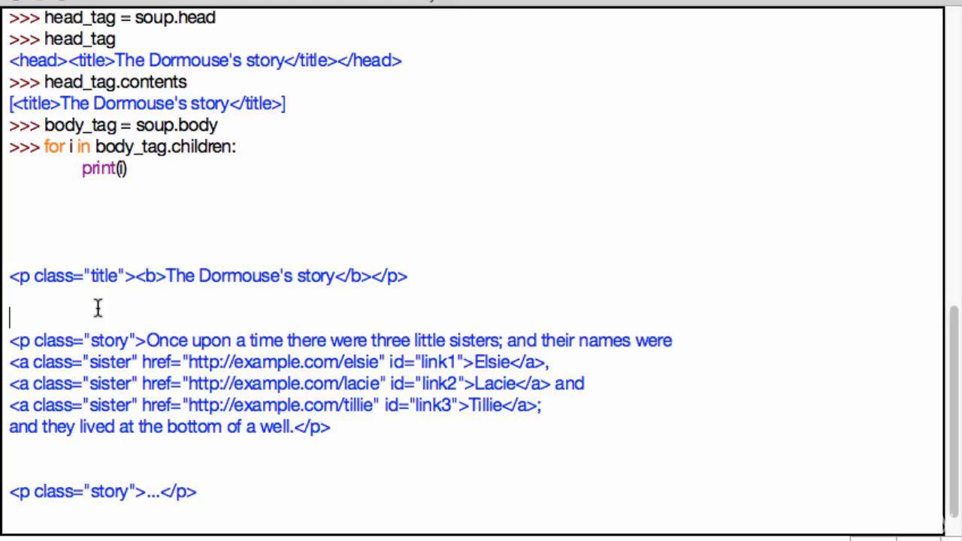
mouse_move(123, 275)
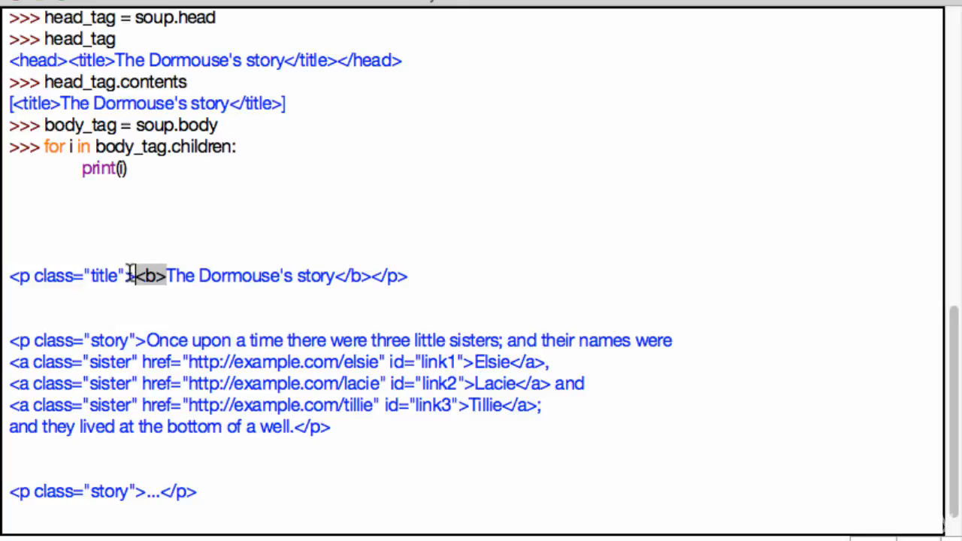
mouse_move(120, 364)
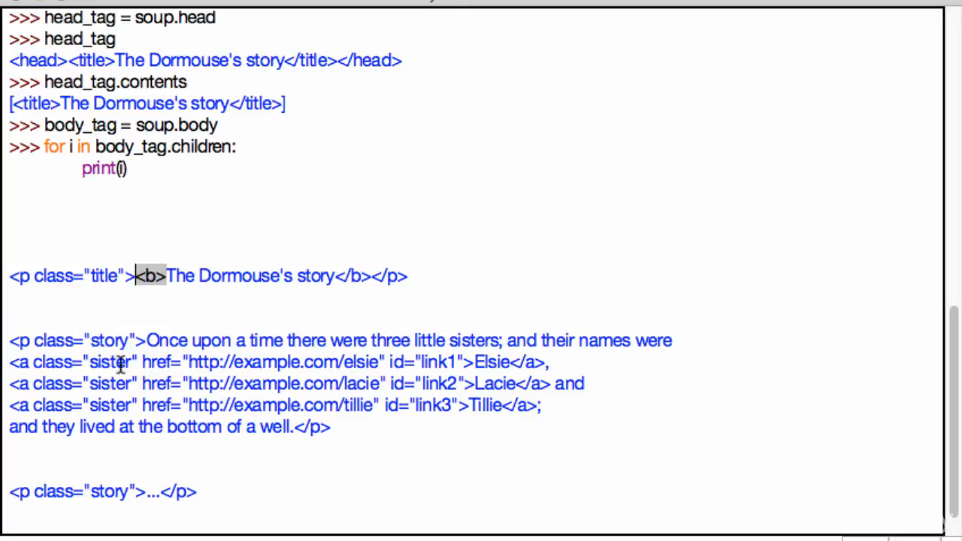
double_click(492, 361)
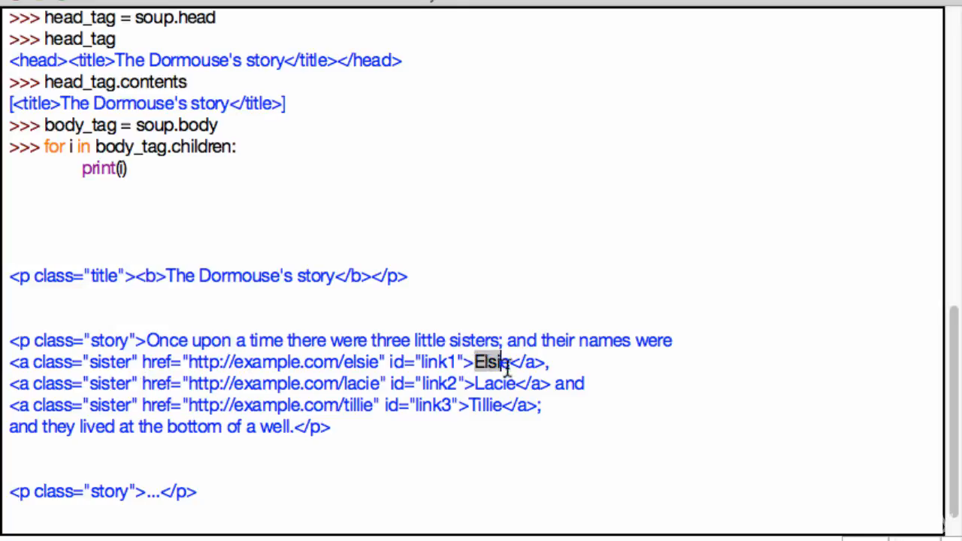
mouse_move(458, 389)
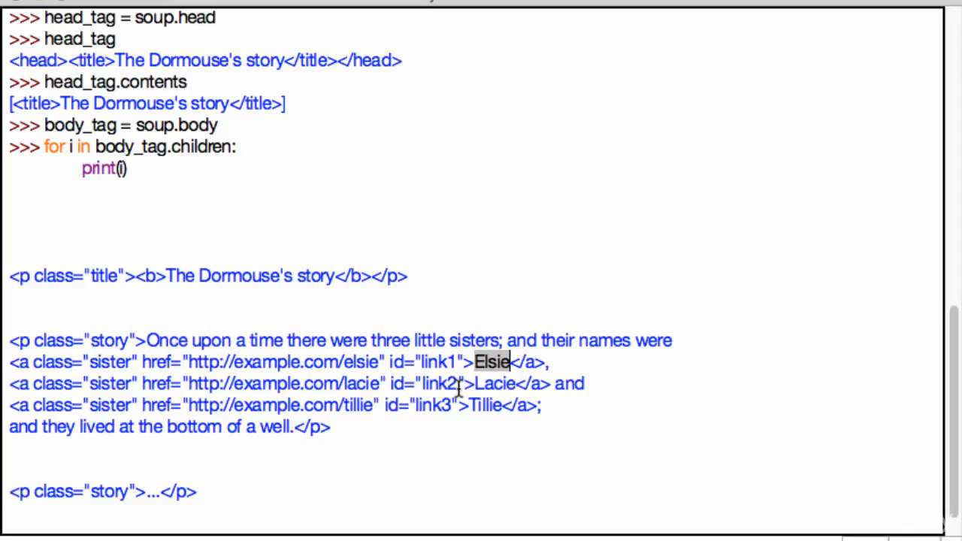
mouse_move(48, 295)
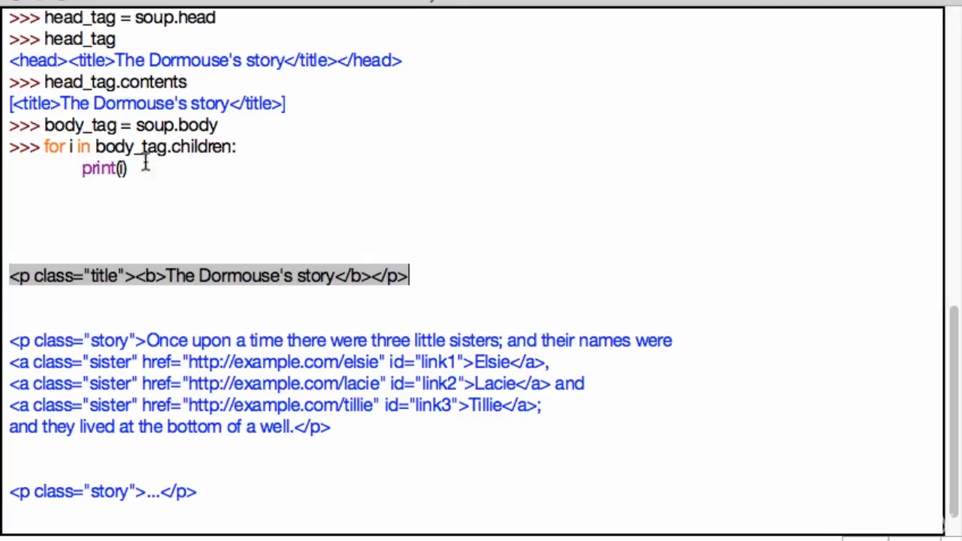
mouse_move(187, 309)
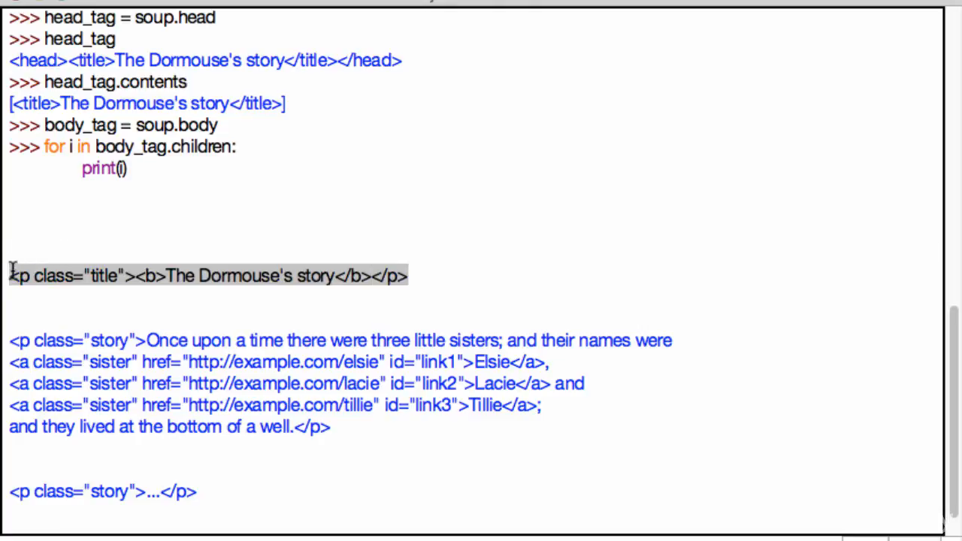
click(154, 276)
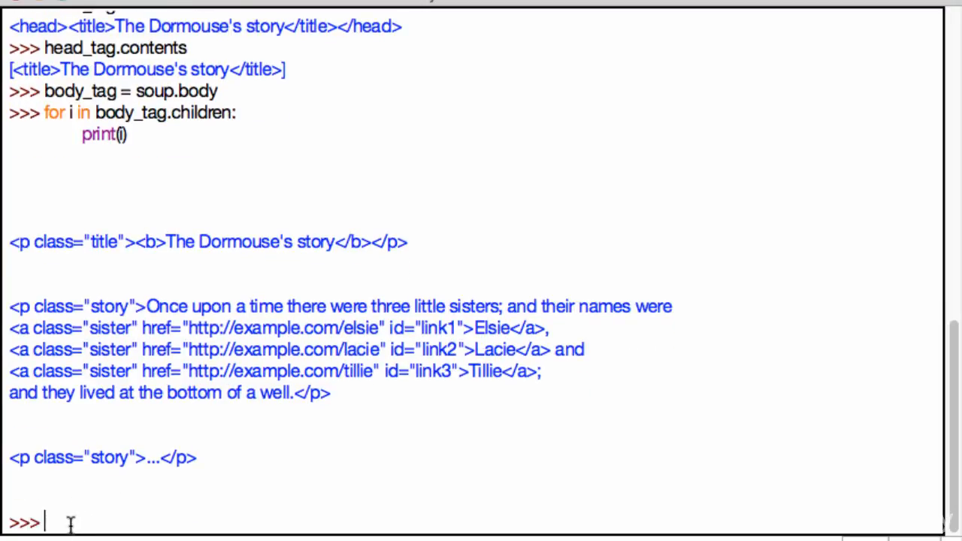
mouse_move(67, 480)
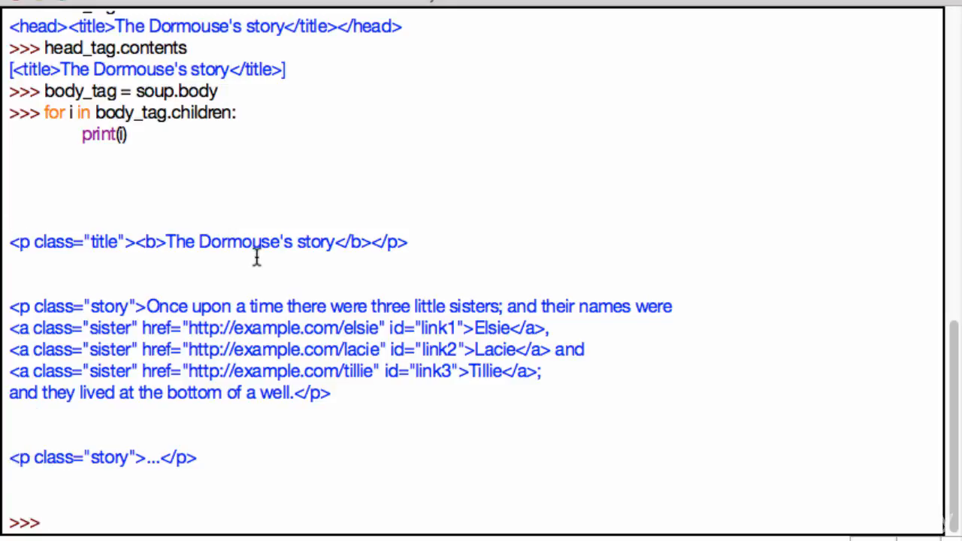
mouse_move(410, 259)
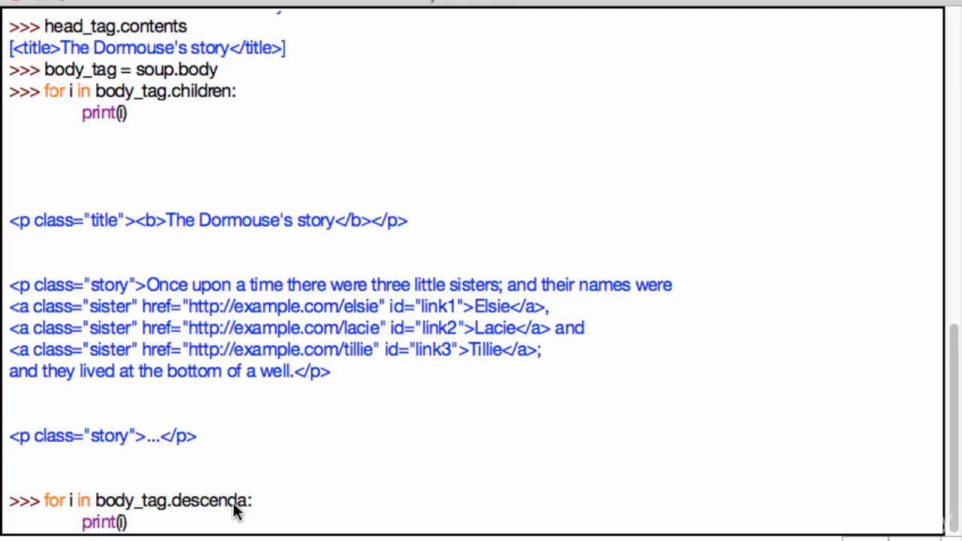
- Write a for-loop over body_tag.descendants that prints each descendant
text(nts)
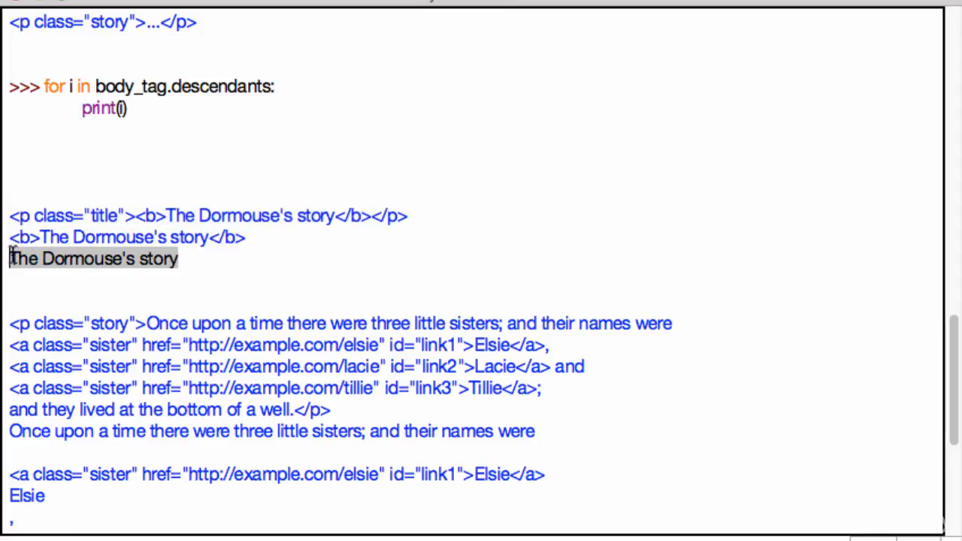
click(193, 280)
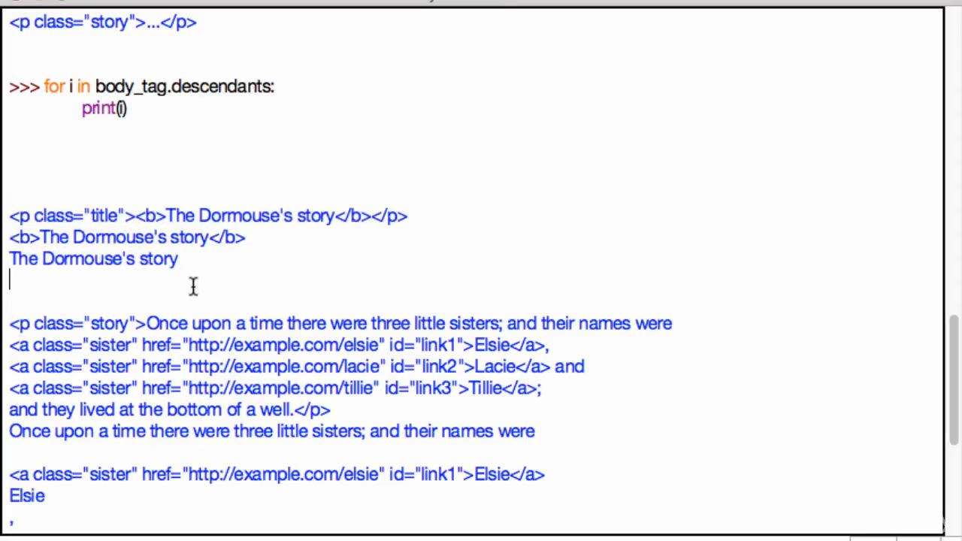
mouse_move(196, 284)
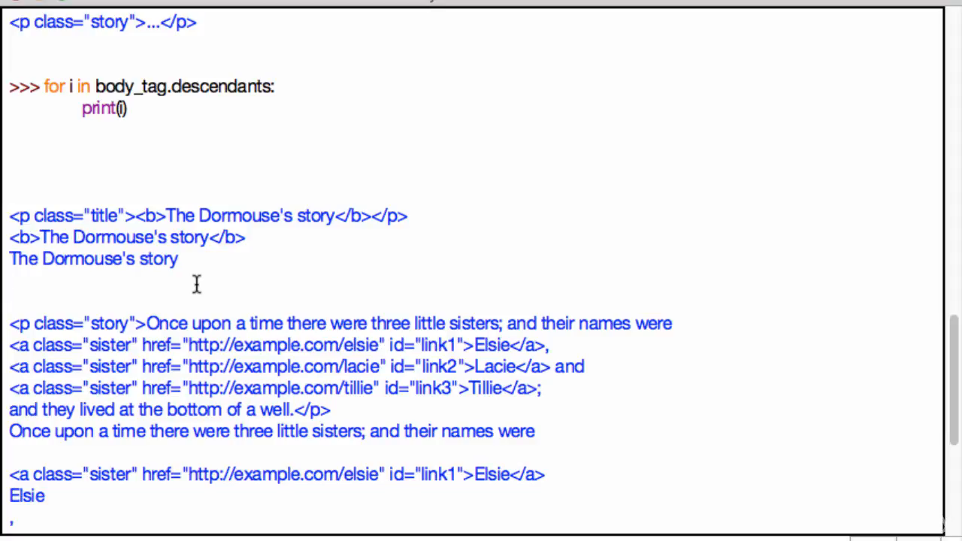
mouse_move(194, 231)
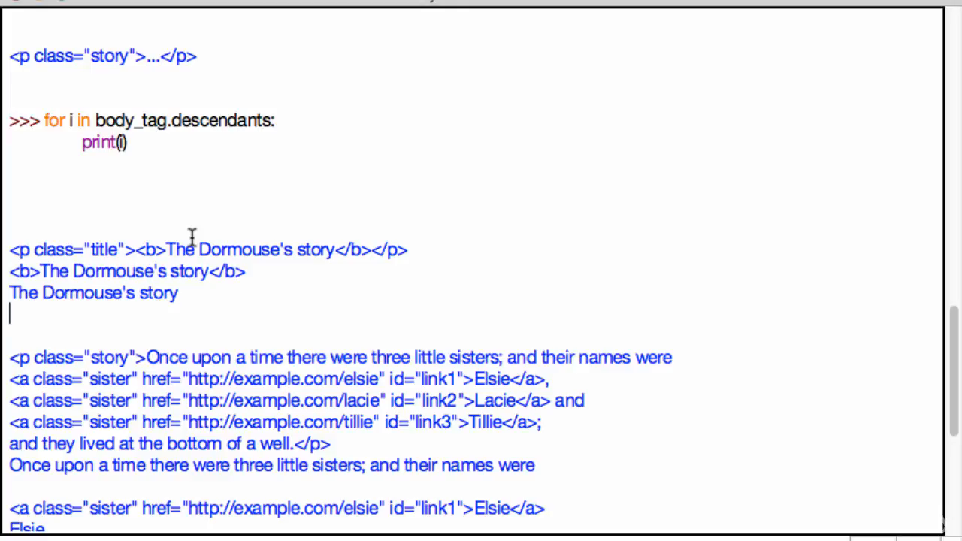
mouse_move(290, 183)
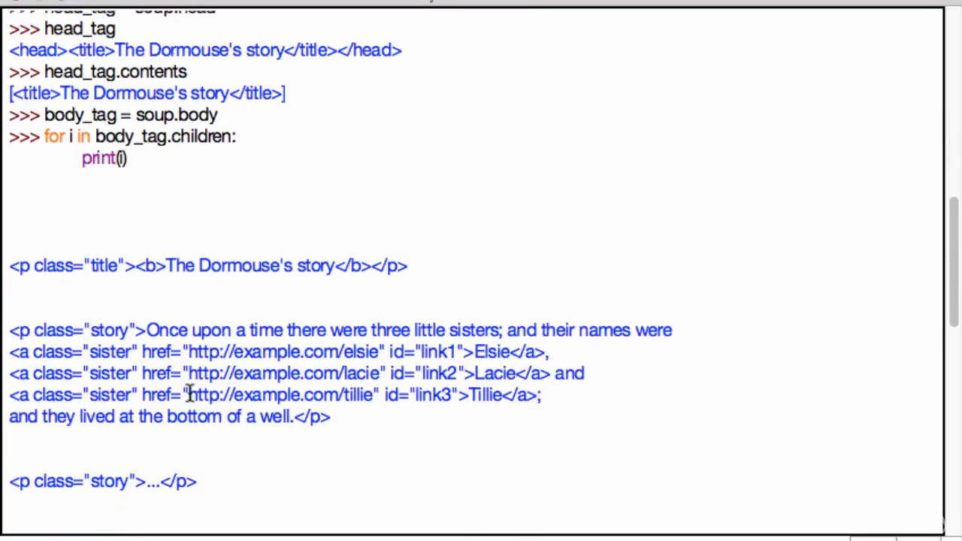
scroll(down, 3)
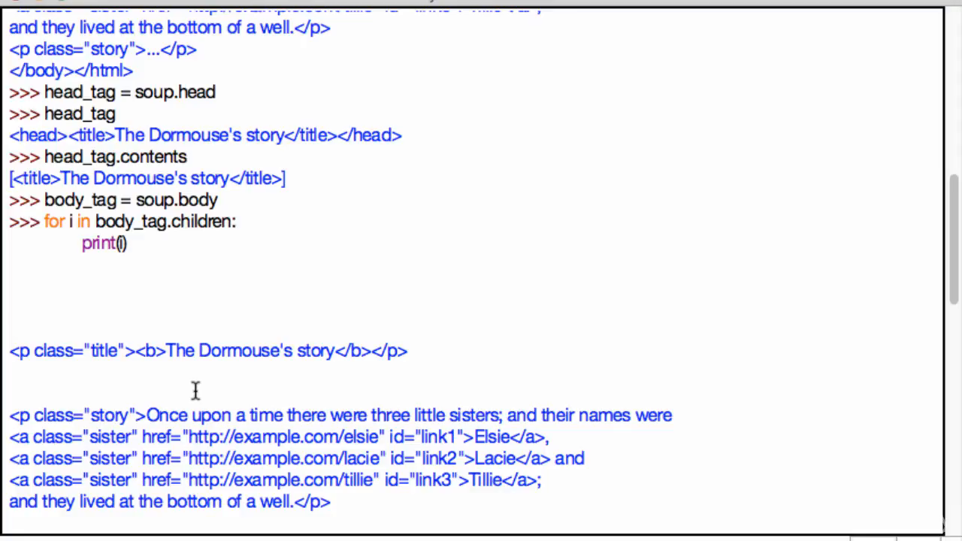
scroll(down, 3)
text(for i in body_tag.descendants:)
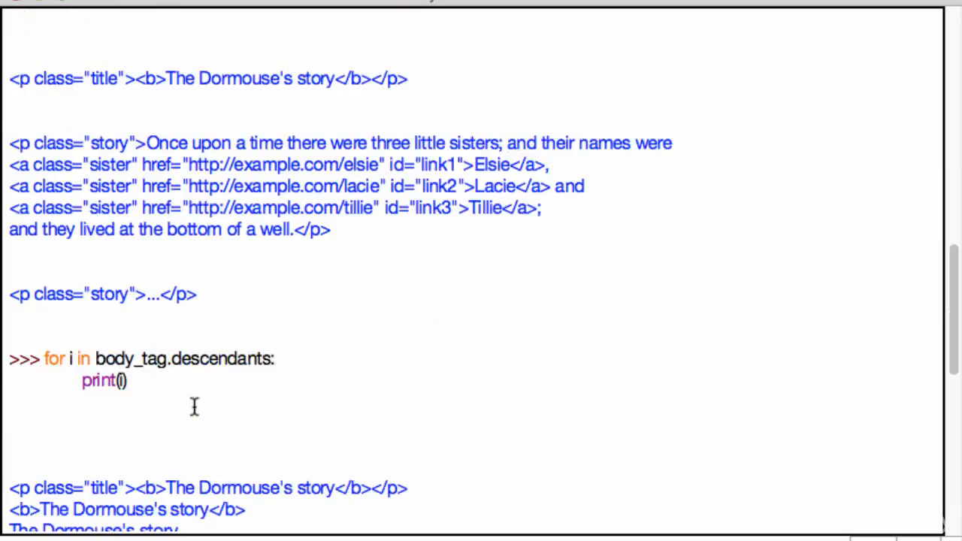
scroll(down, 3)
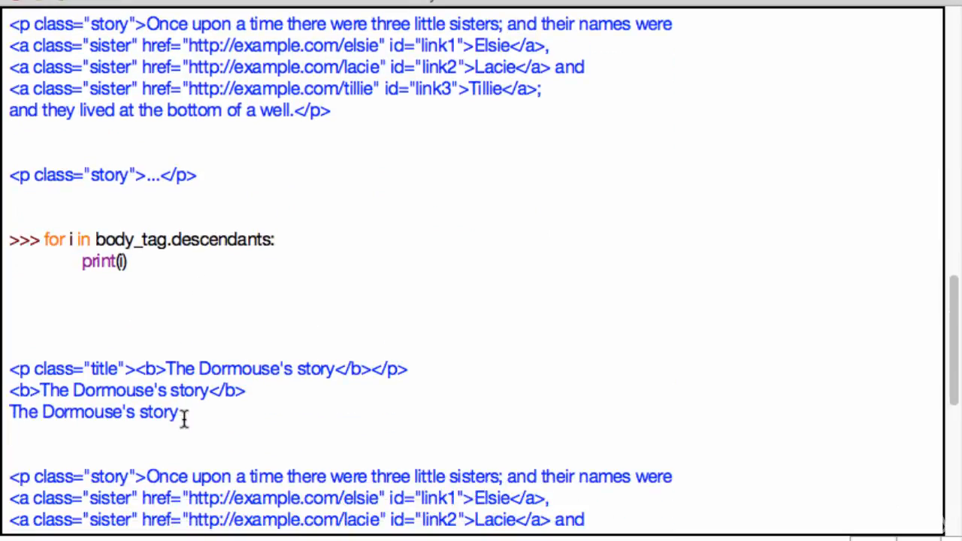
scroll(down, 3)
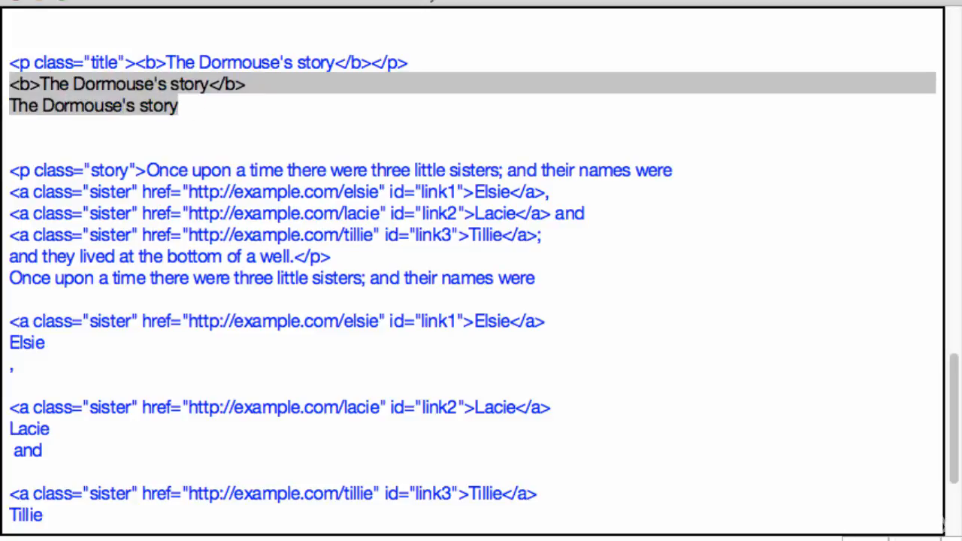
scroll(down, 3)
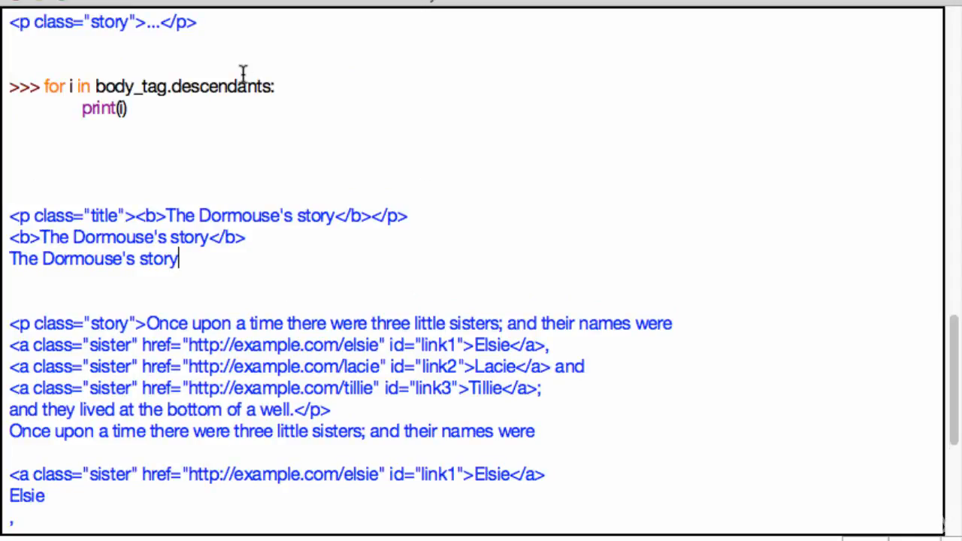
mouse_move(203, 198)
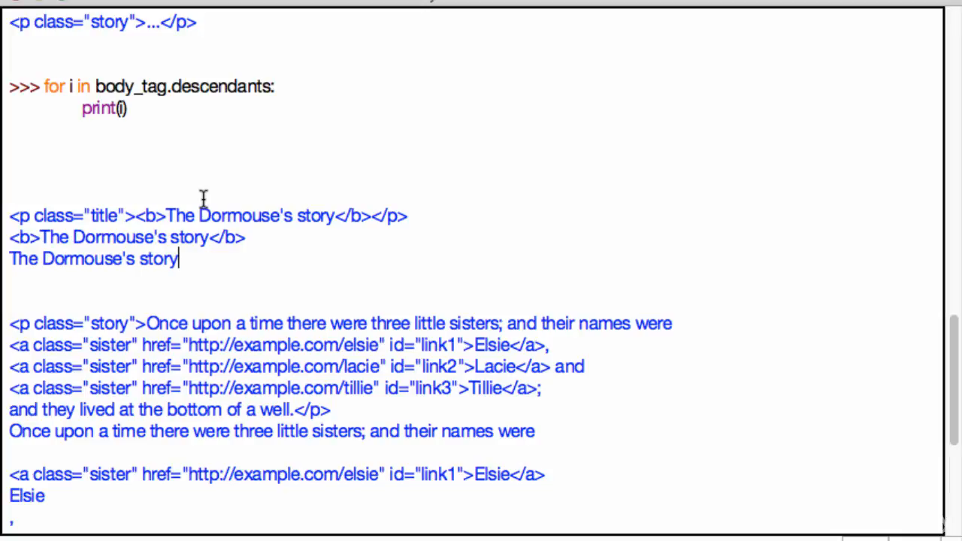
mouse_move(293, 158)
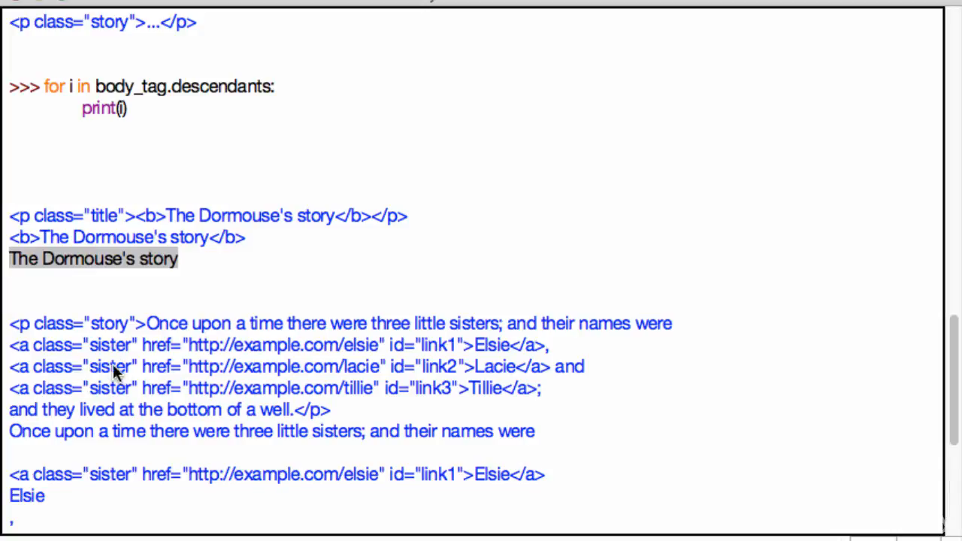
mouse_move(537, 513)
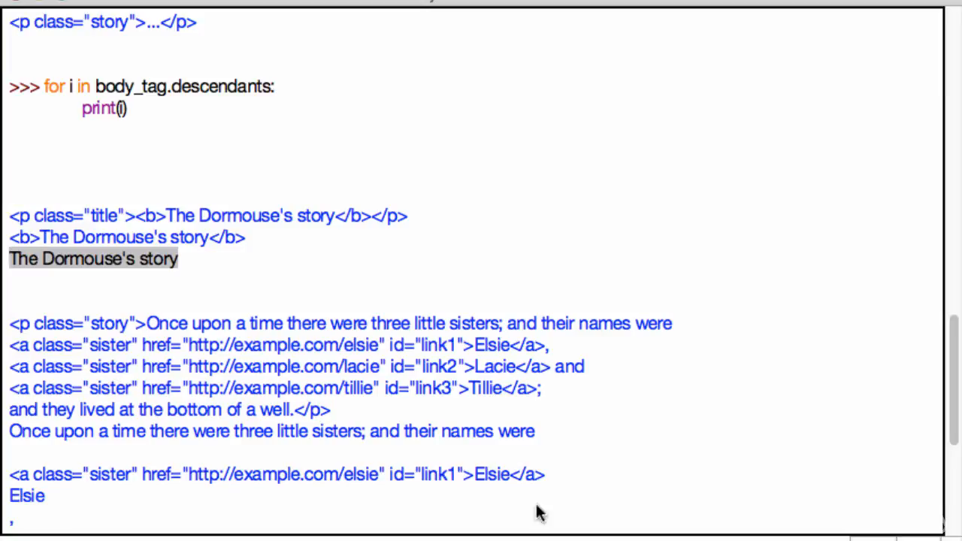